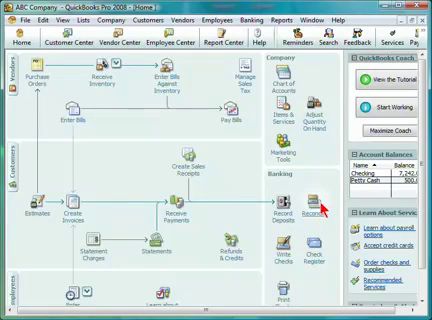
mouse_move(314, 210)
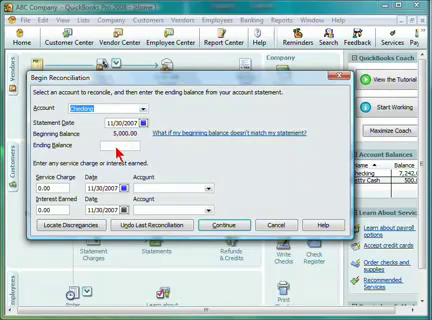
text(72)
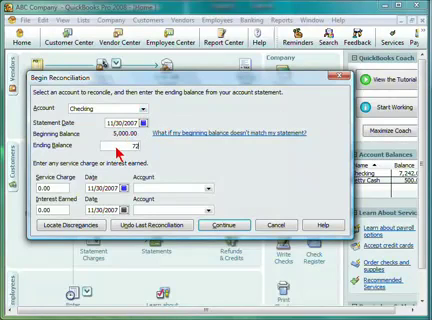
text(7242.00)
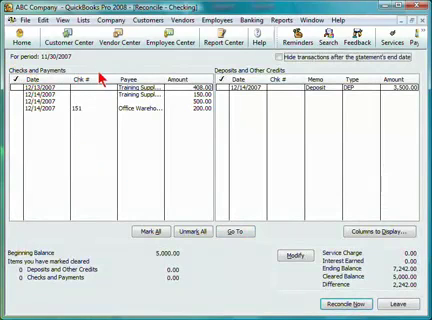
mouse_move(244, 78)
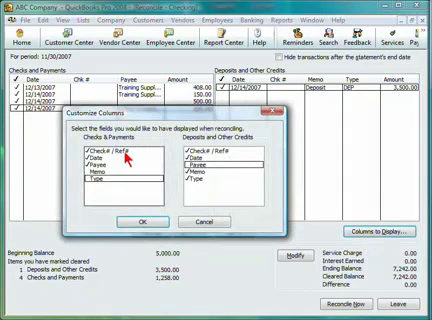
mouse_move(128, 158)
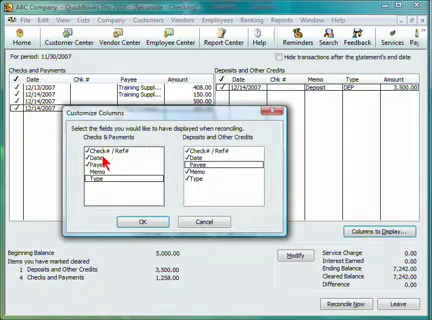